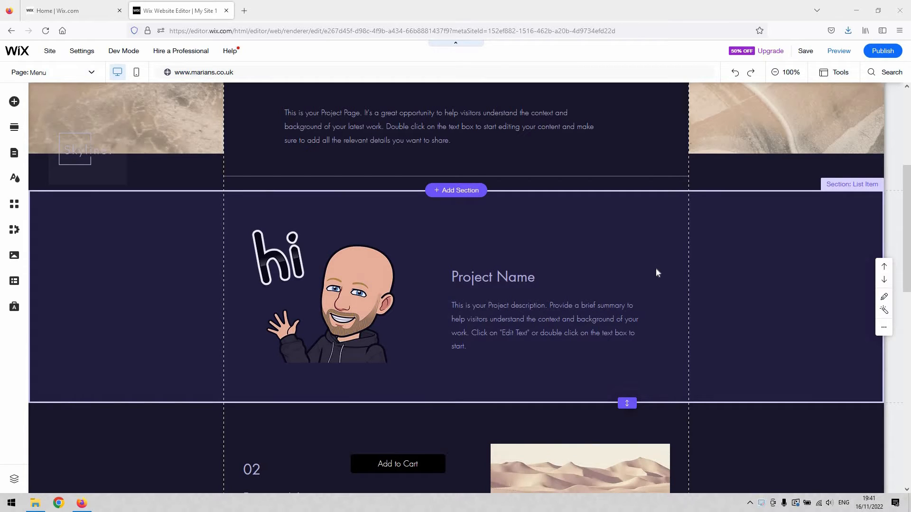
mouse_move(469, 296)
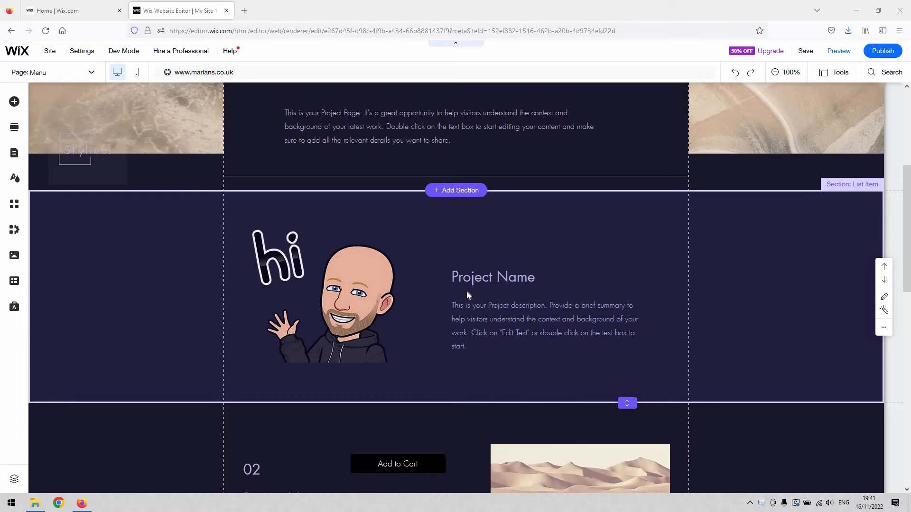
mouse_move(398, 166)
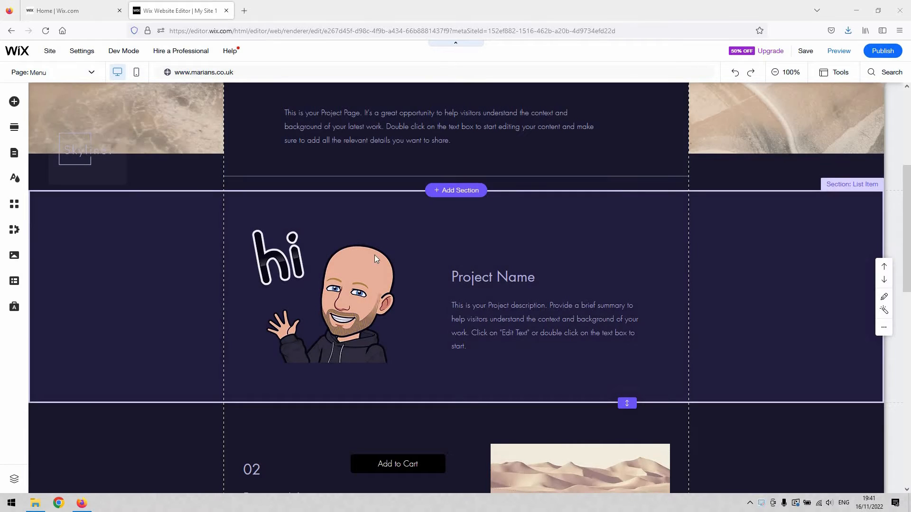
mouse_move(371, 283)
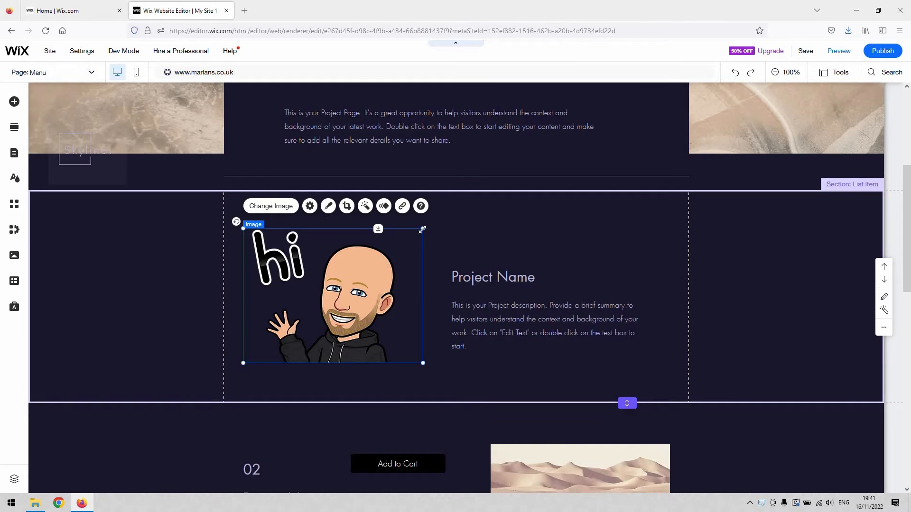
mouse_move(221, 273)
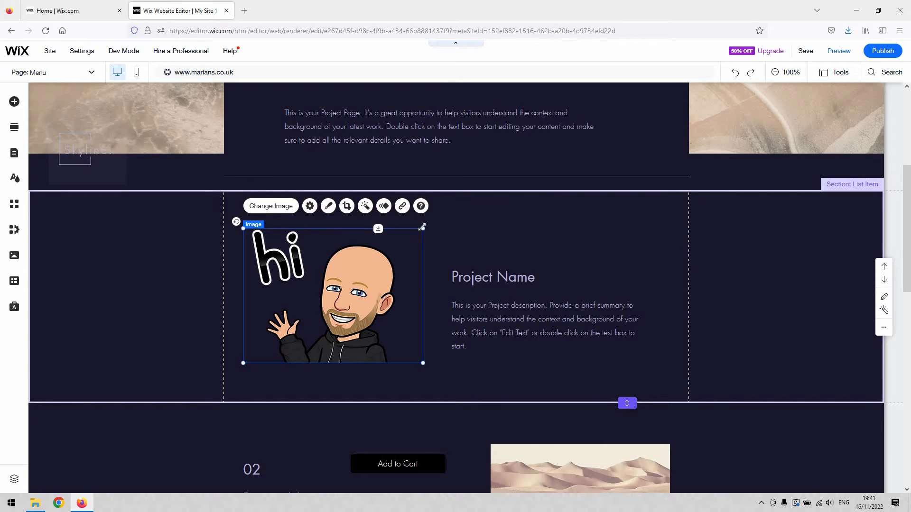
mouse_move(418, 229)
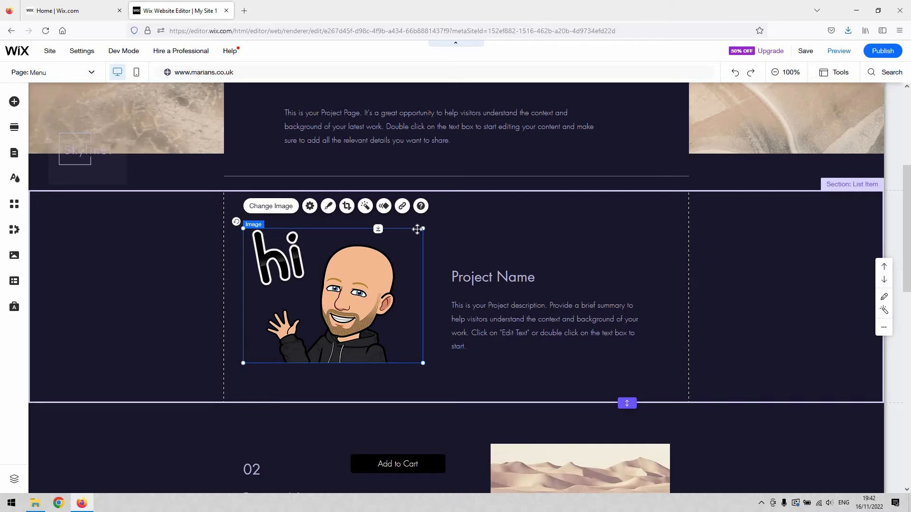
Step: Resize the hi avatar image on the desktop page to W 283, H 283
left_click_drag(422, 364, 323, 363)
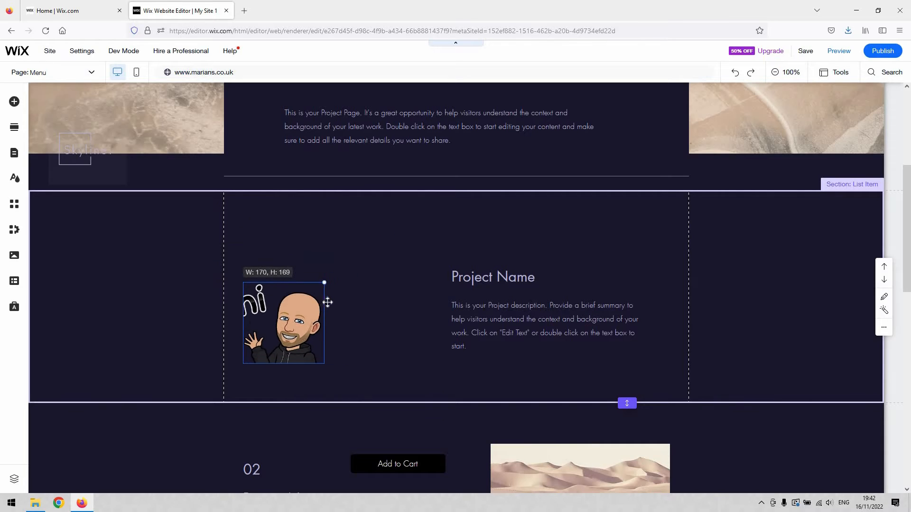
left_click_drag(325, 283, 286, 320)
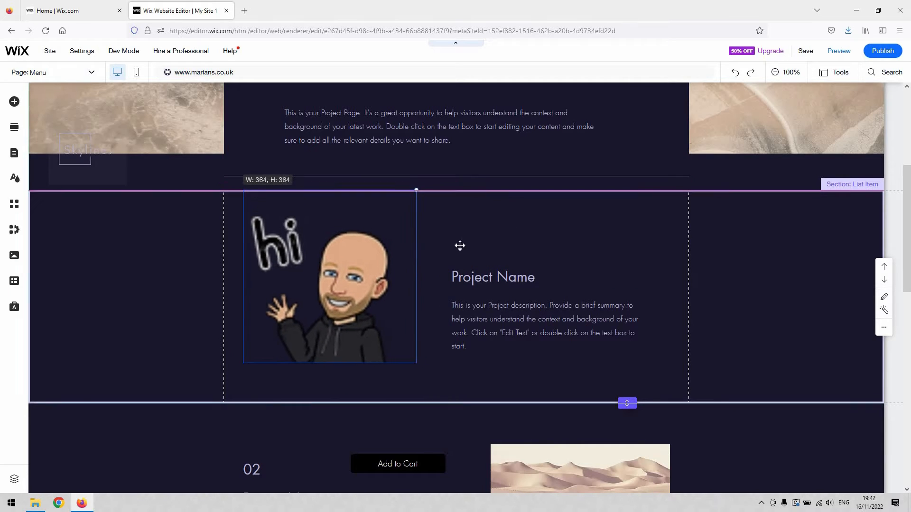
left_click(330, 277)
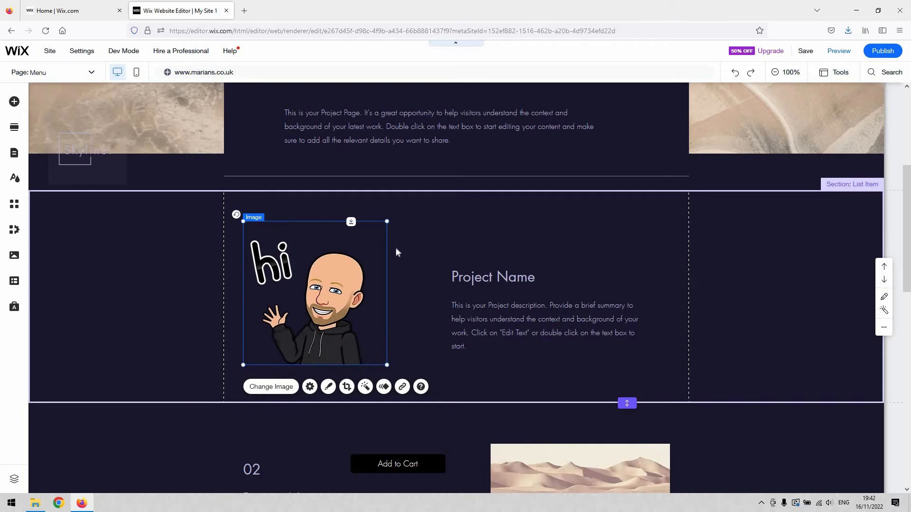
mouse_move(376, 224)
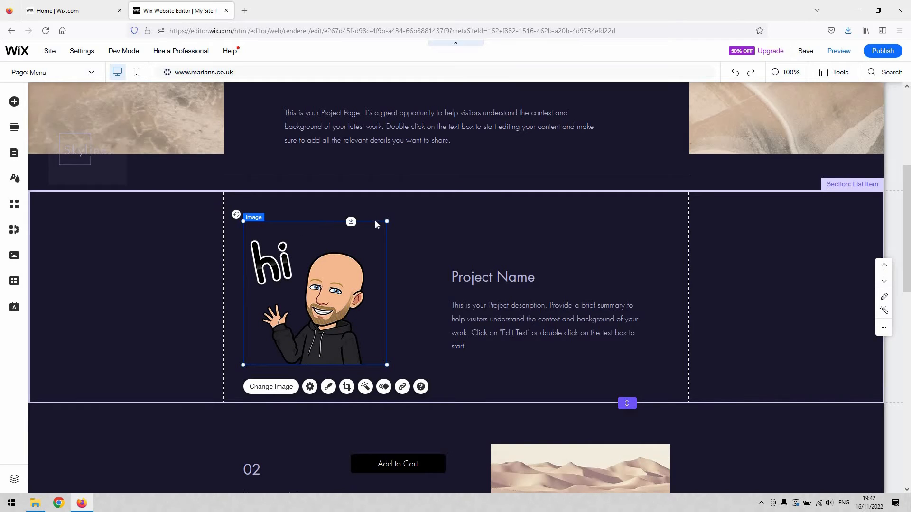
mouse_move(241, 222)
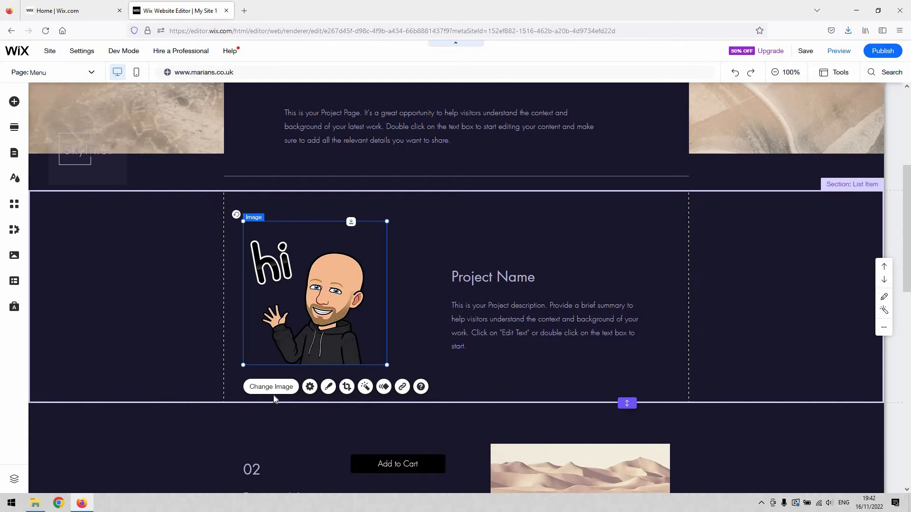
mouse_move(382, 250)
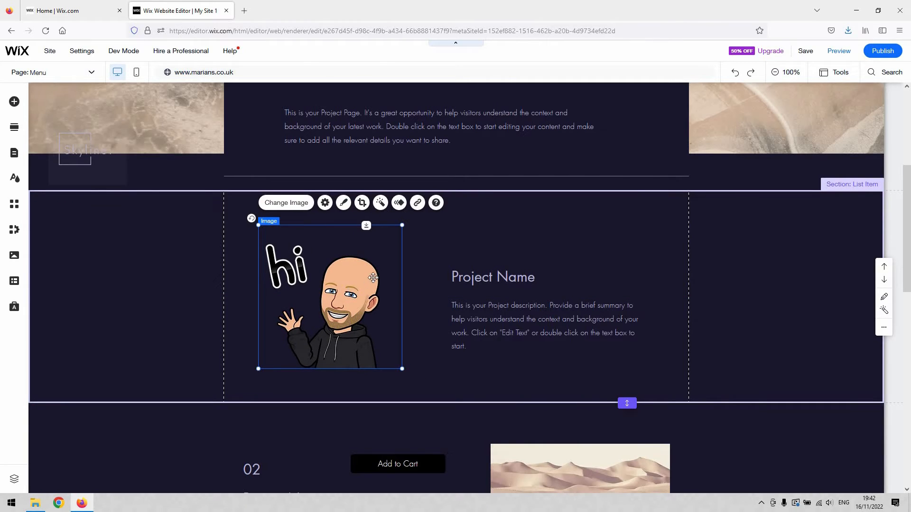
mouse_move(362, 247)
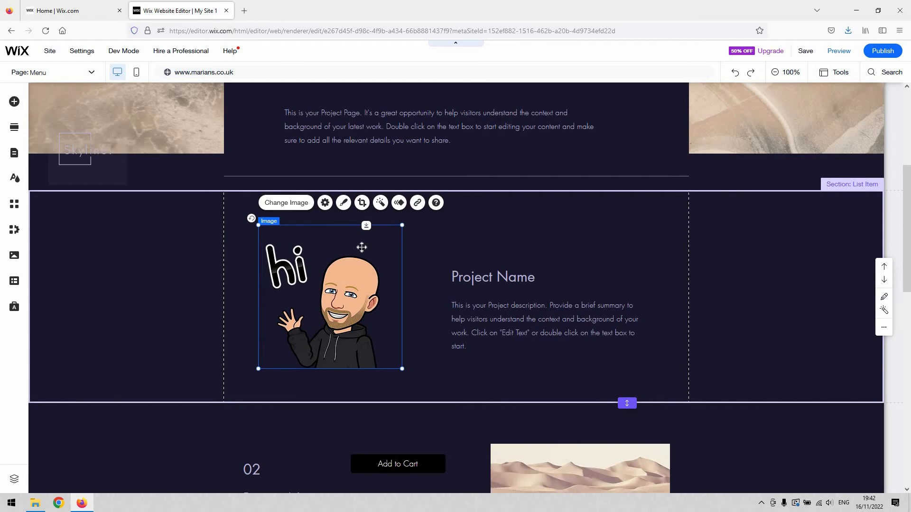
mouse_move(402, 226)
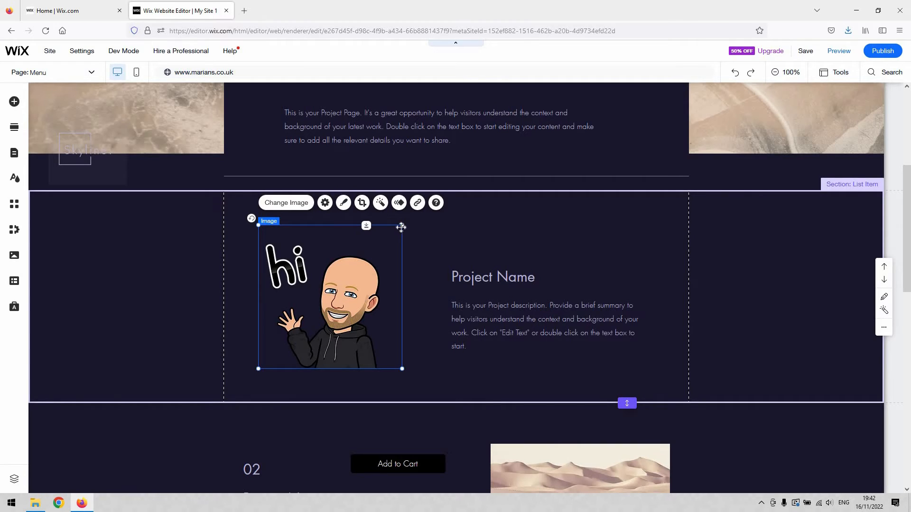
mouse_move(402, 225)
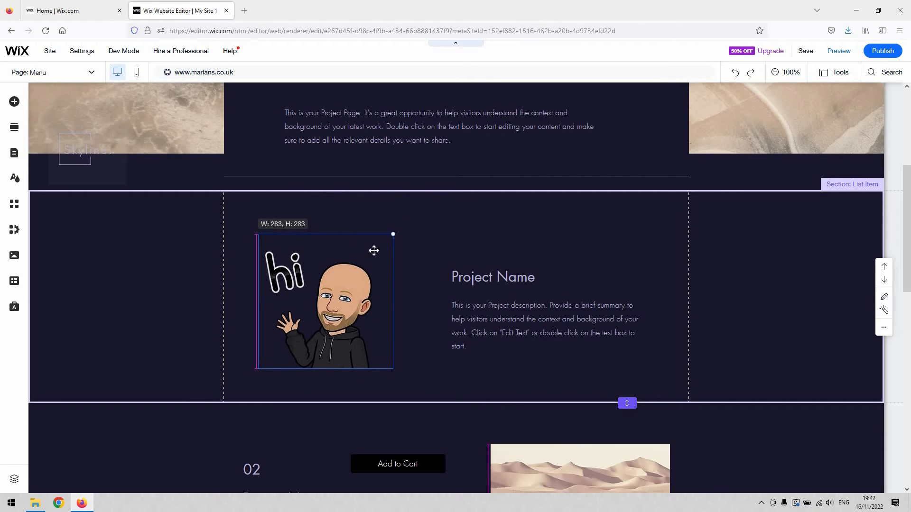
left_click_drag(393, 234, 350, 278)
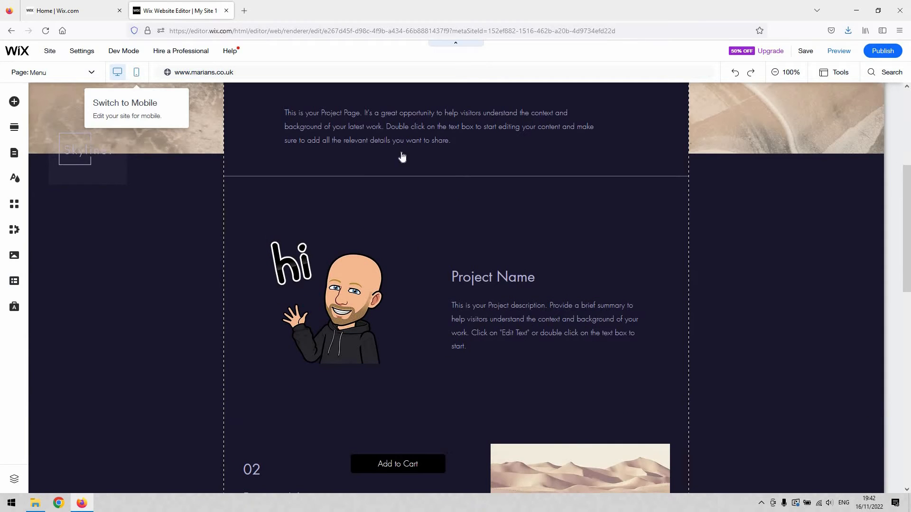
Step: In the mobile layout, adjust the avatar image width down and back to about 236 wide
left_click(136, 72)
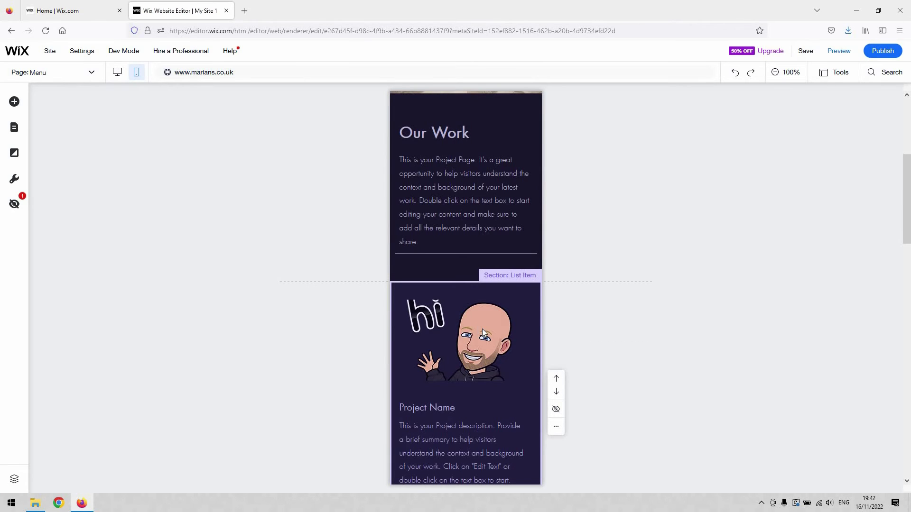
left_click(482, 335)
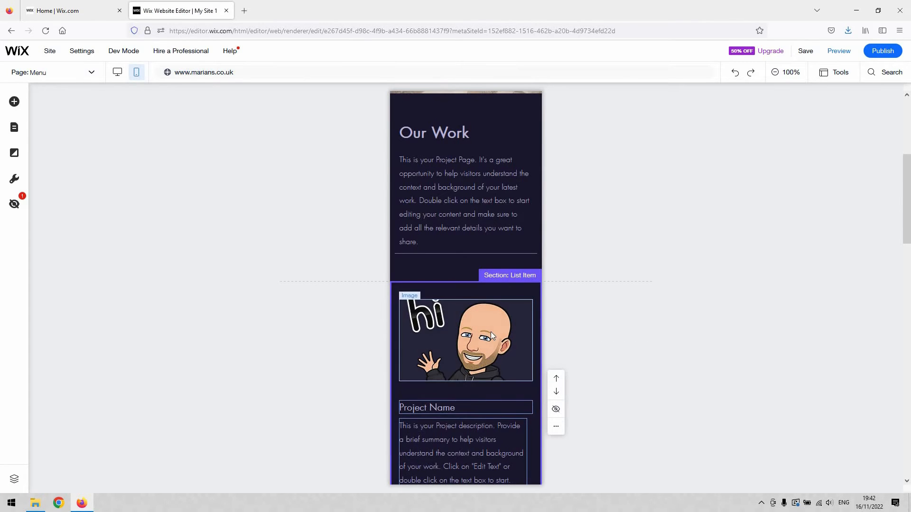
left_click(466, 340)
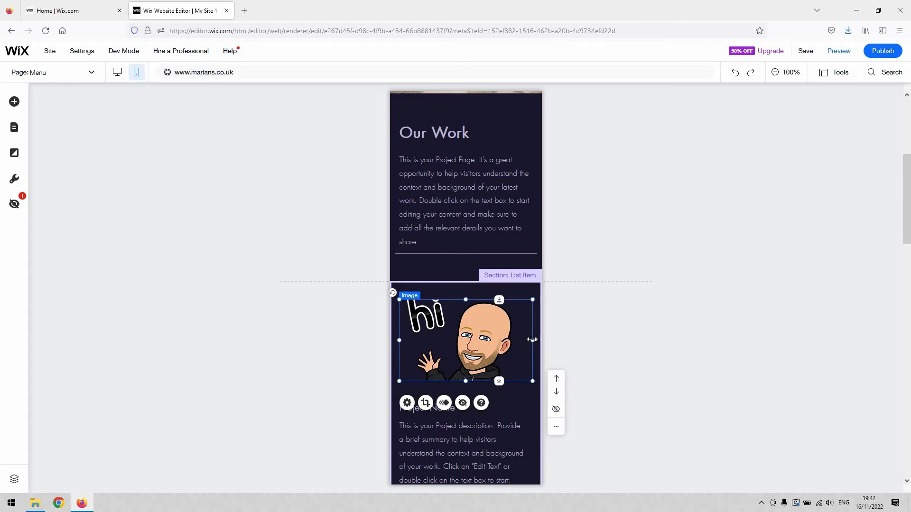
left_click_drag(532, 340, 525, 341)
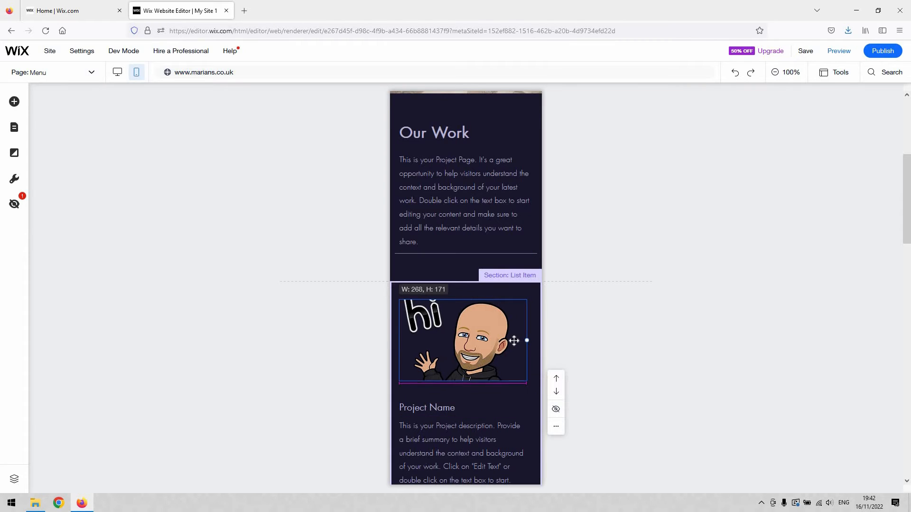
left_click_drag(527, 340, 492, 340)
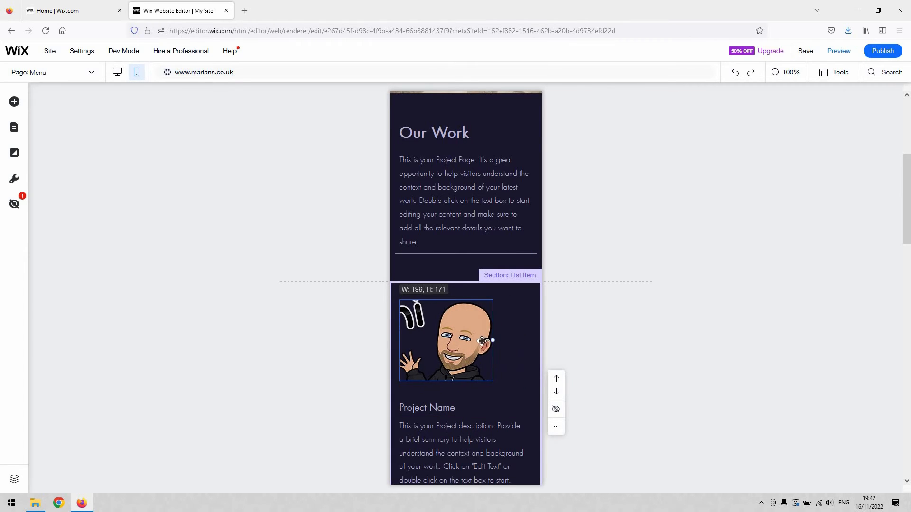
left_click_drag(492, 340, 468, 340)
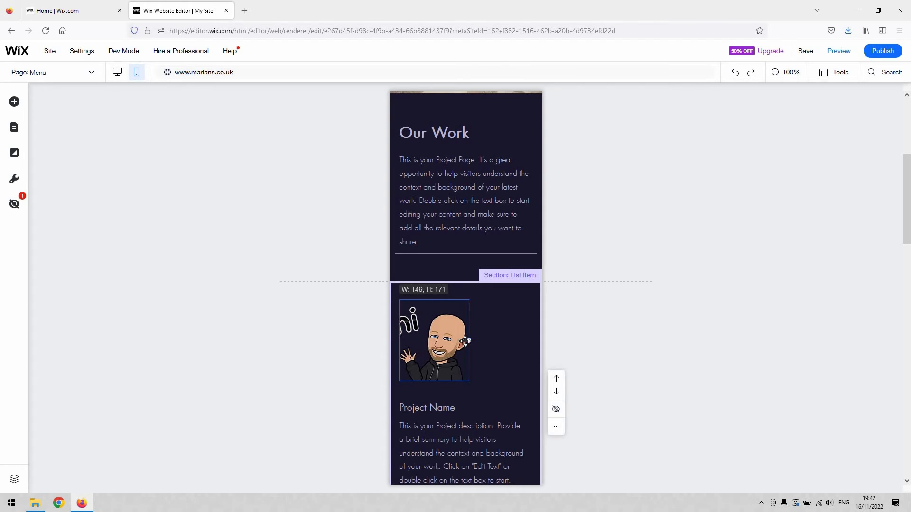
left_click_drag(469, 340, 512, 341)
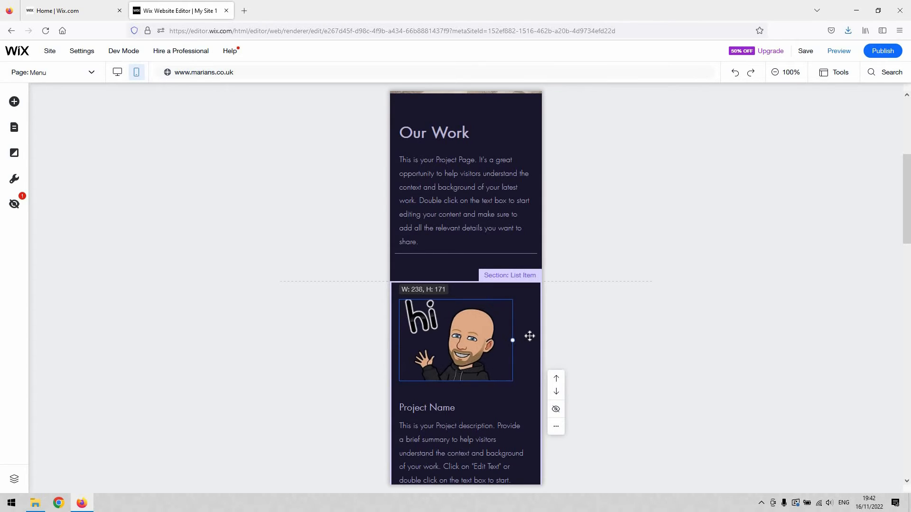
Step: Fine-tune the mobile avatar width so it spans most of the project item
left_click_drag(511, 340, 524, 339)
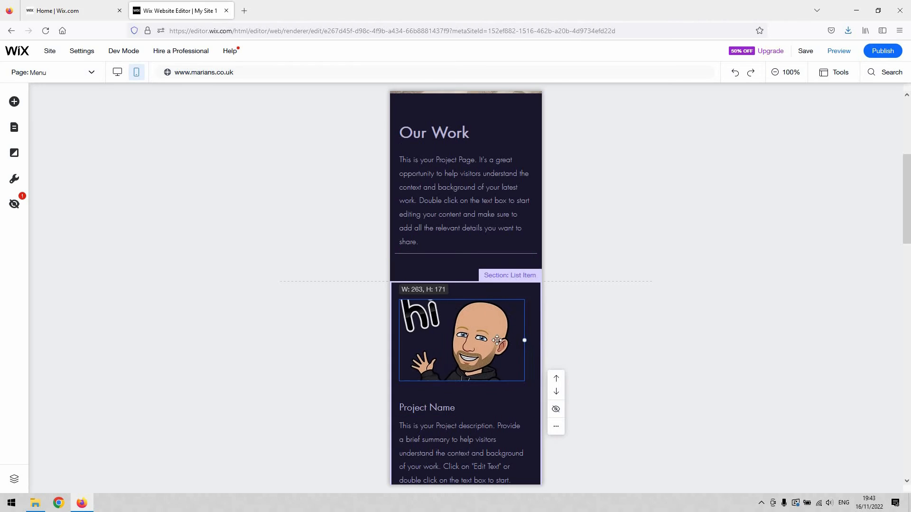
left_click_drag(524, 340, 490, 337)
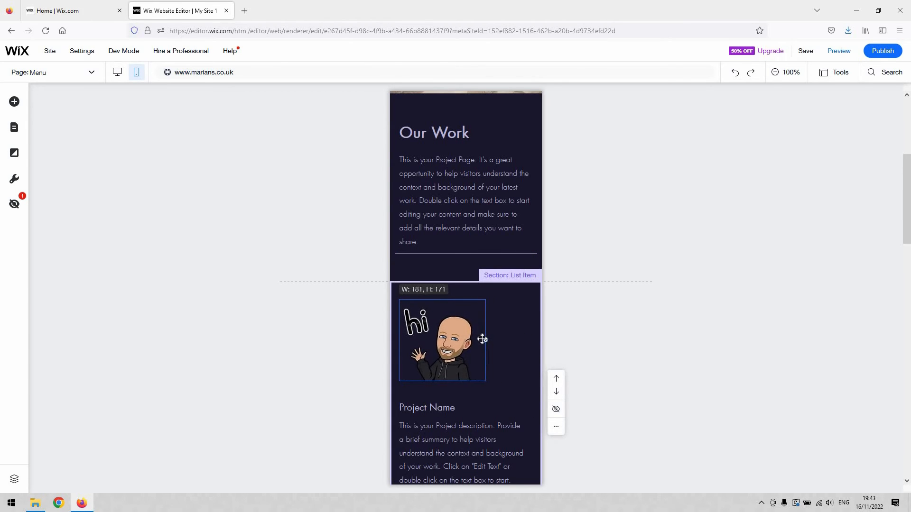
left_click_drag(485, 340, 467, 340)
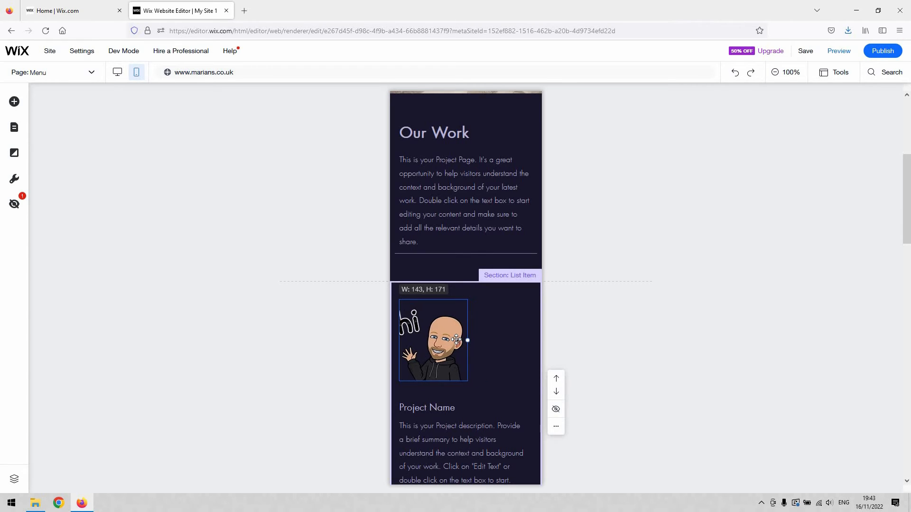
left_click(432, 340)
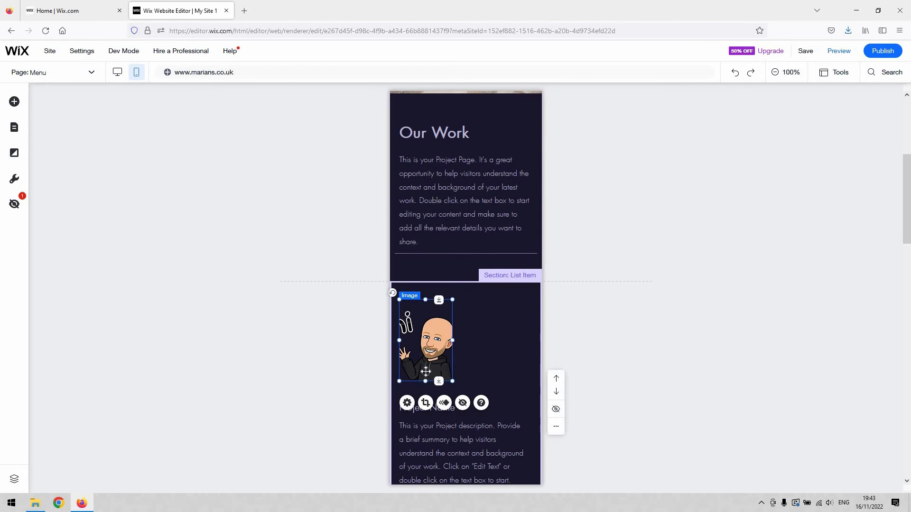
mouse_move(518, 345)
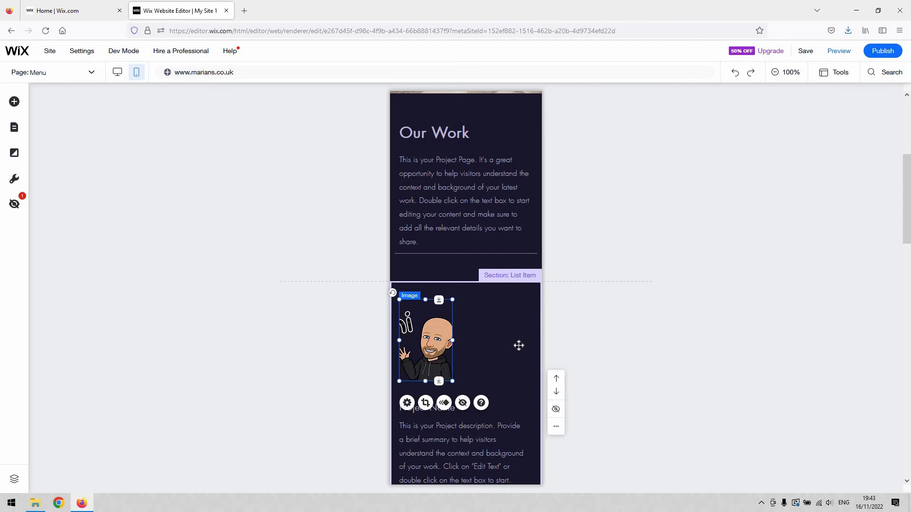
left_click_drag(453, 344, 523, 344)
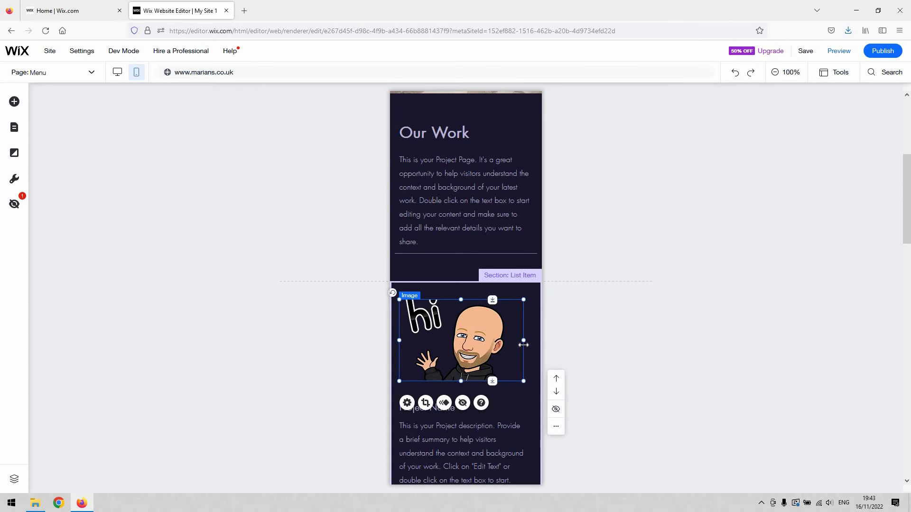
mouse_move(529, 286)
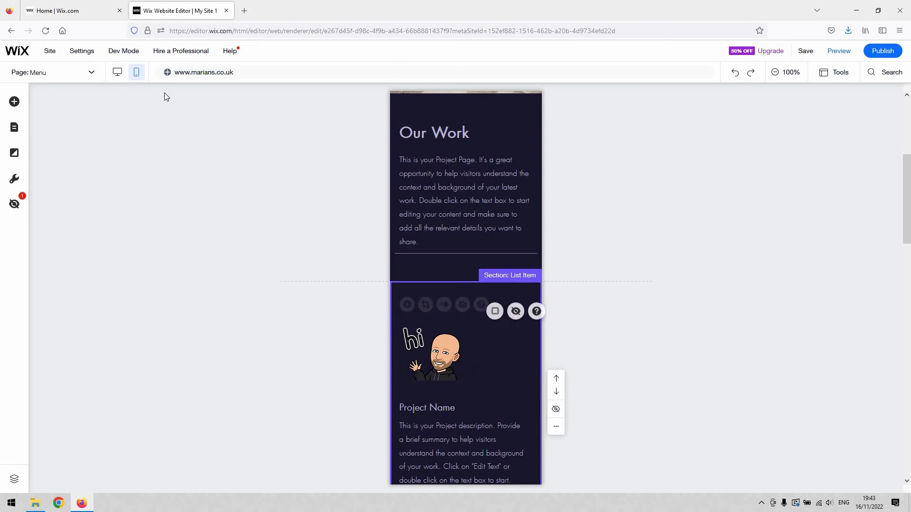
Step: Review the avatar on the desktop layout, then return to the mobile layout
left_click(214, 155)
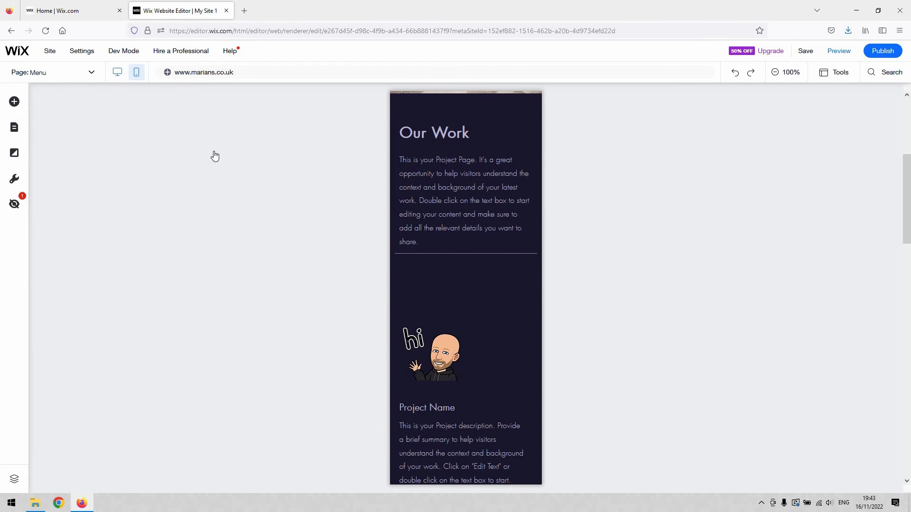
left_click(117, 72)
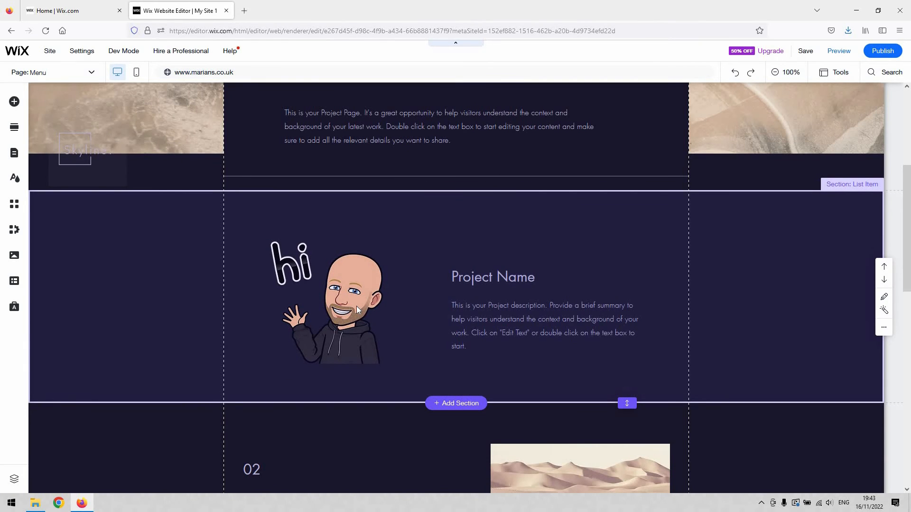
left_click(494, 277)
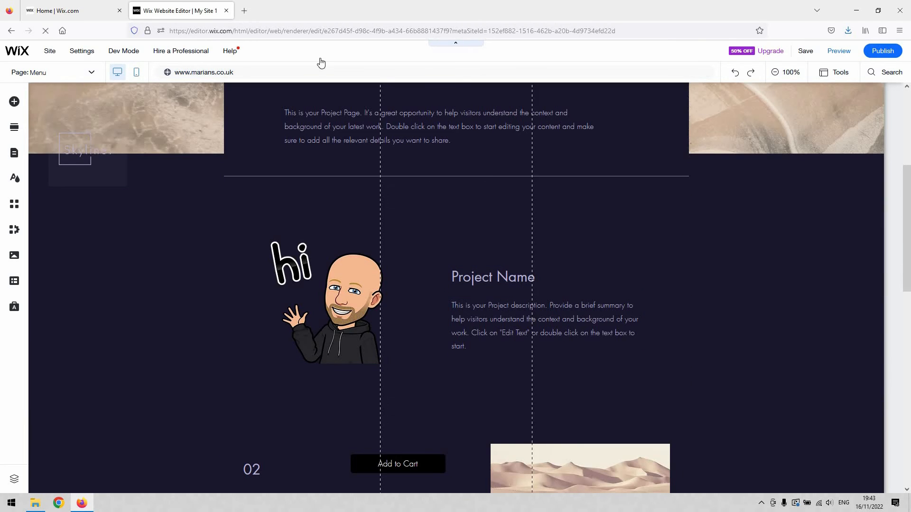
left_click(137, 72)
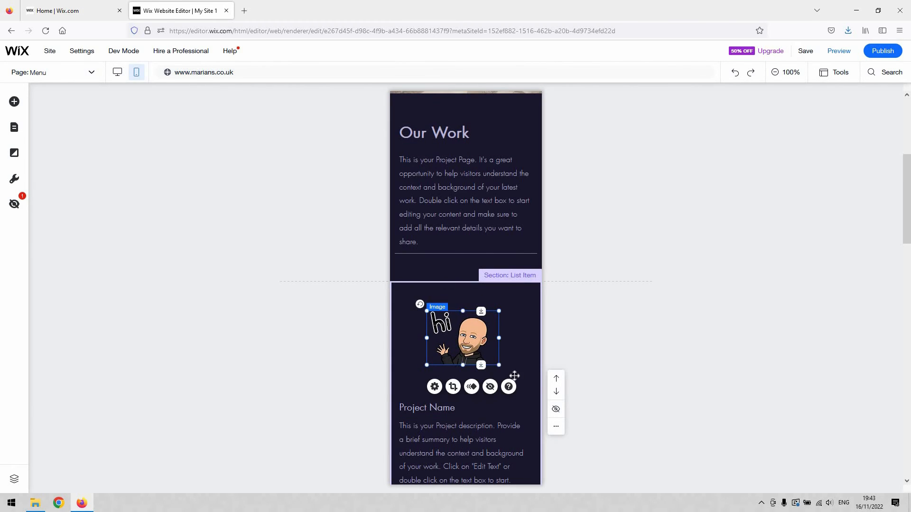
Step: Shrink the mobile avatar image from its corner handle to a smaller size
left_click_drag(499, 364, 533, 386)
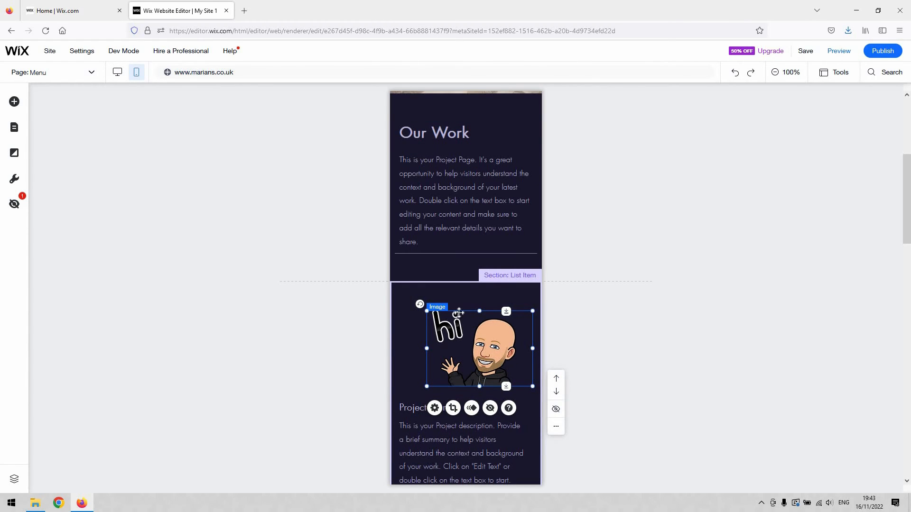
mouse_move(434, 316)
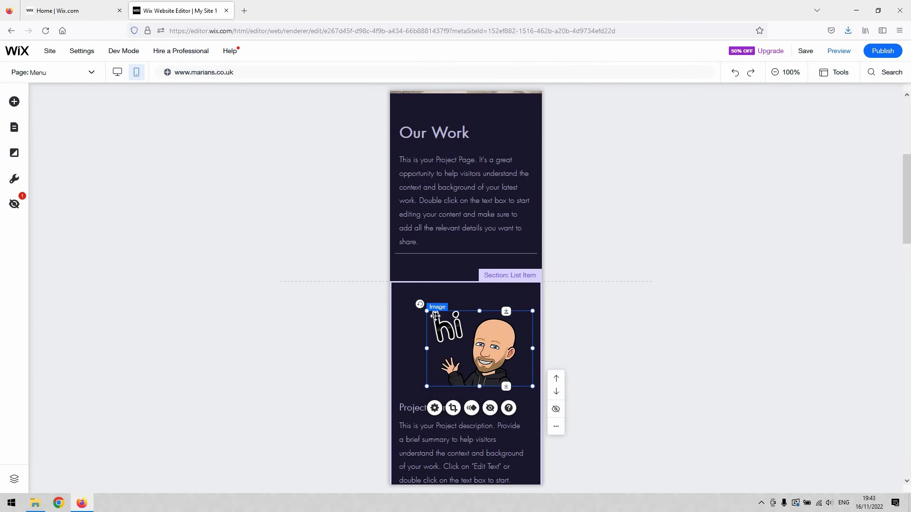
mouse_move(423, 313)
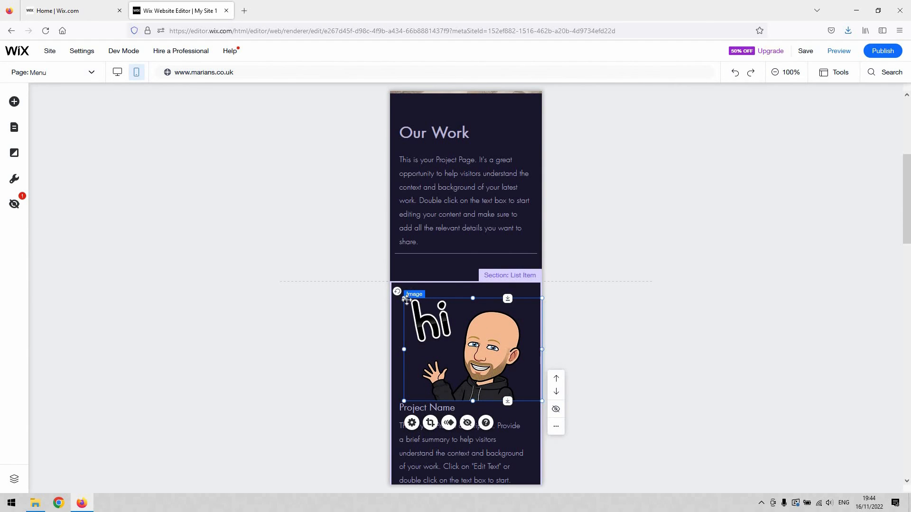
left_click_drag(404, 299, 445, 331)
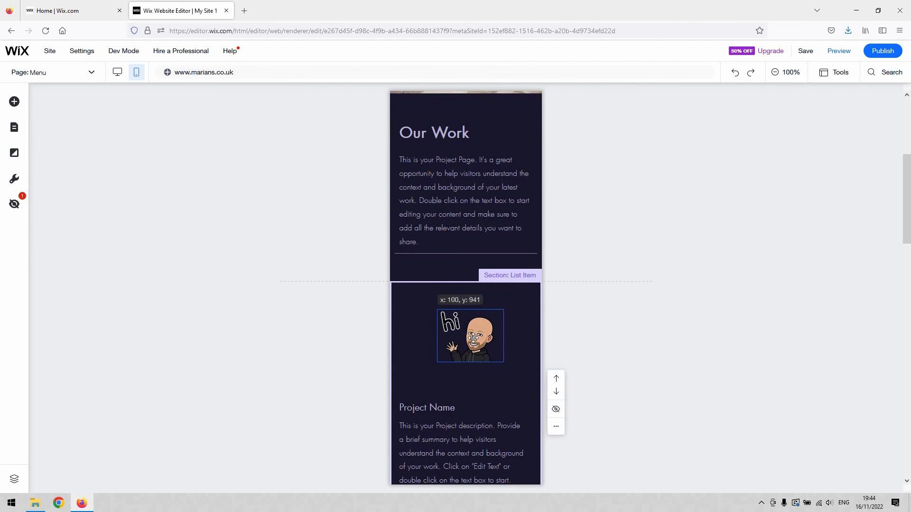
left_click(465, 336)
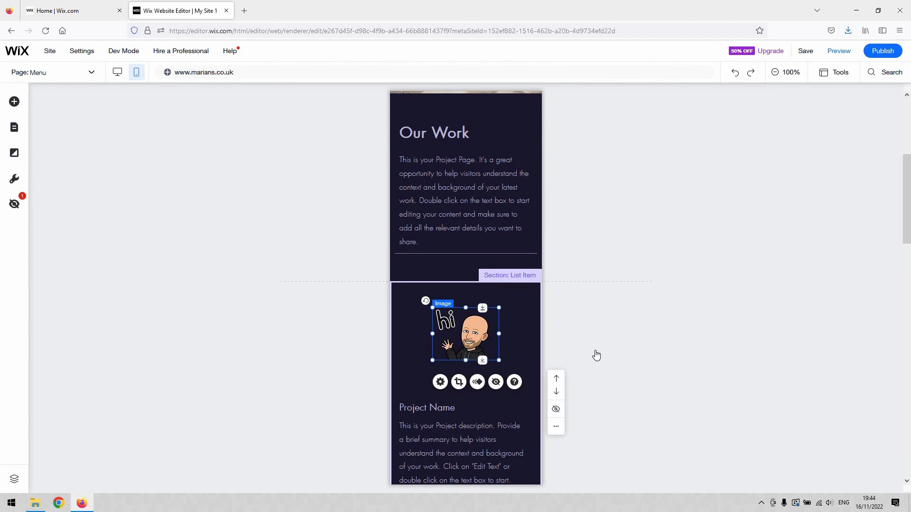
mouse_move(539, 344)
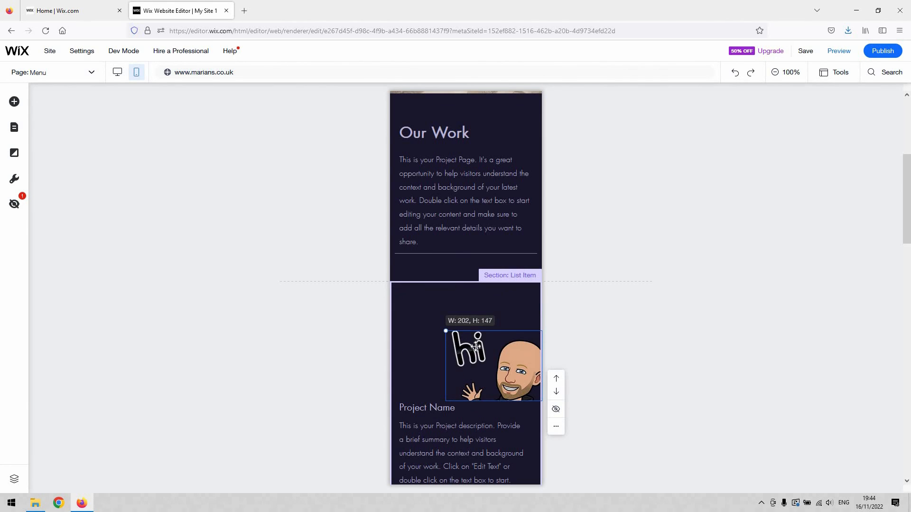
left_click_drag(445, 331, 475, 348)
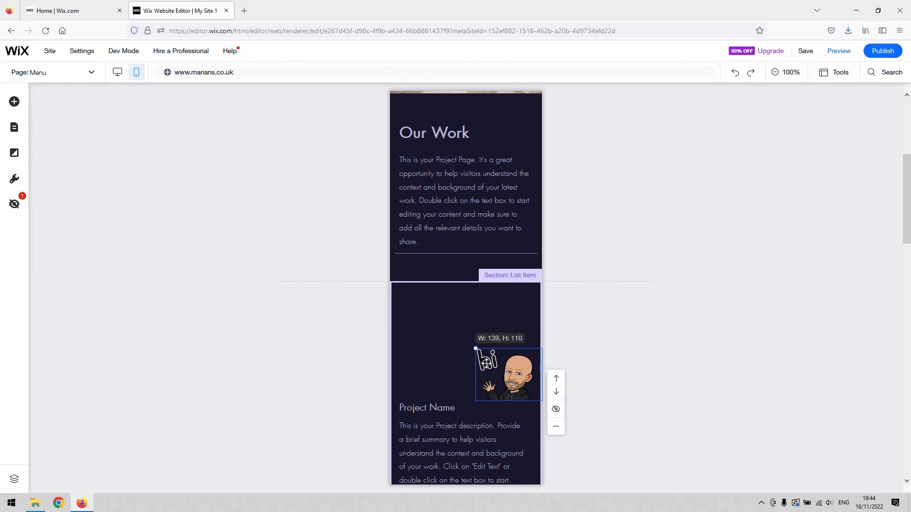
Step: Move the avatar to the centre guide just above Project Name
left_click(507, 375)
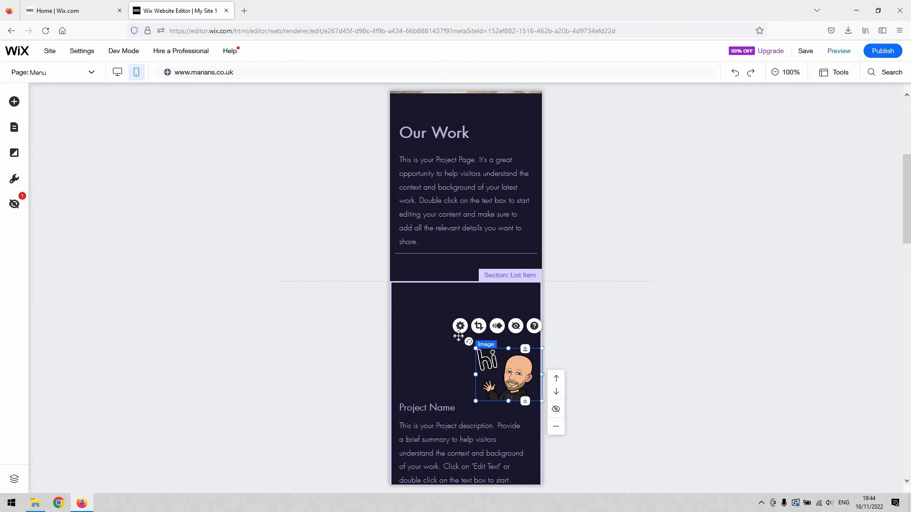
left_click_drag(509, 374, 462, 343)
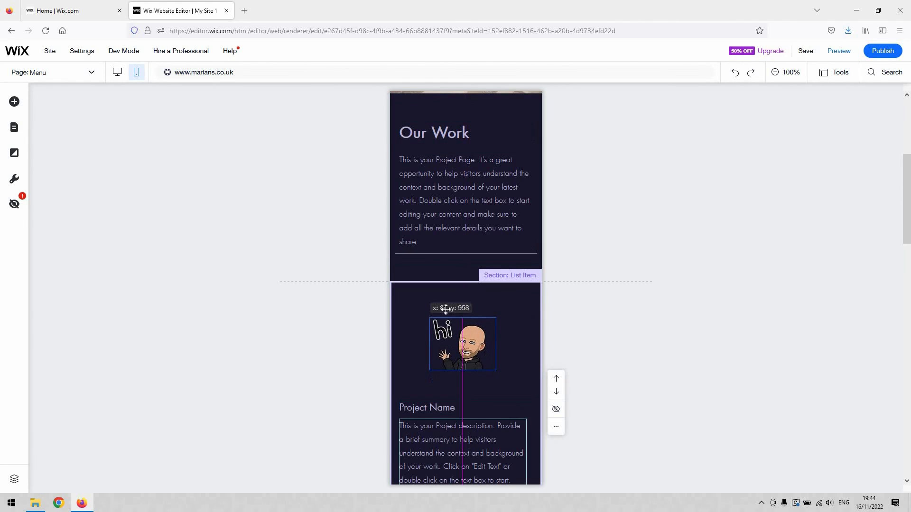
left_click(462, 344)
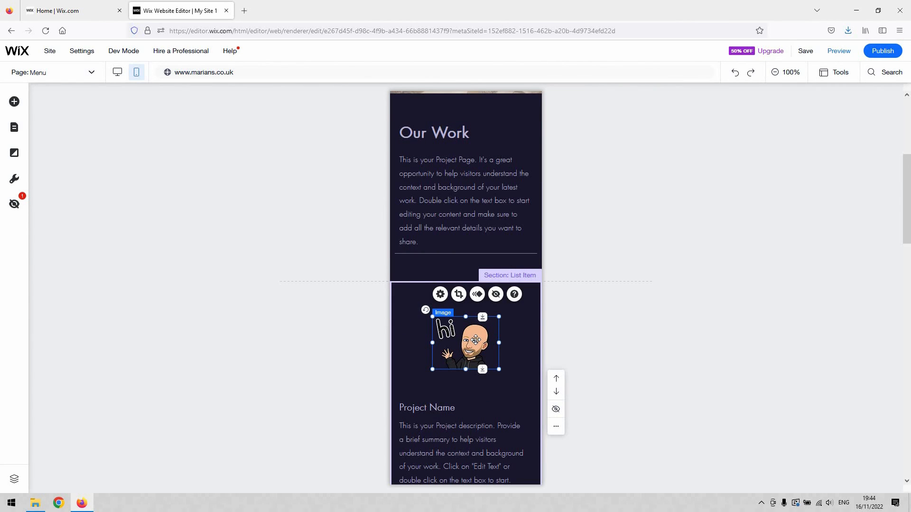
left_click_drag(465, 342, 470, 336)
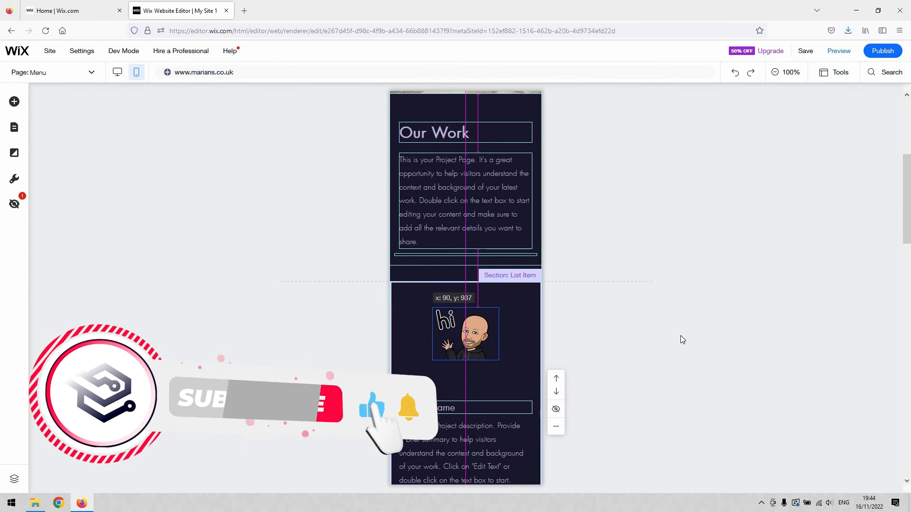
left_click(465, 334)
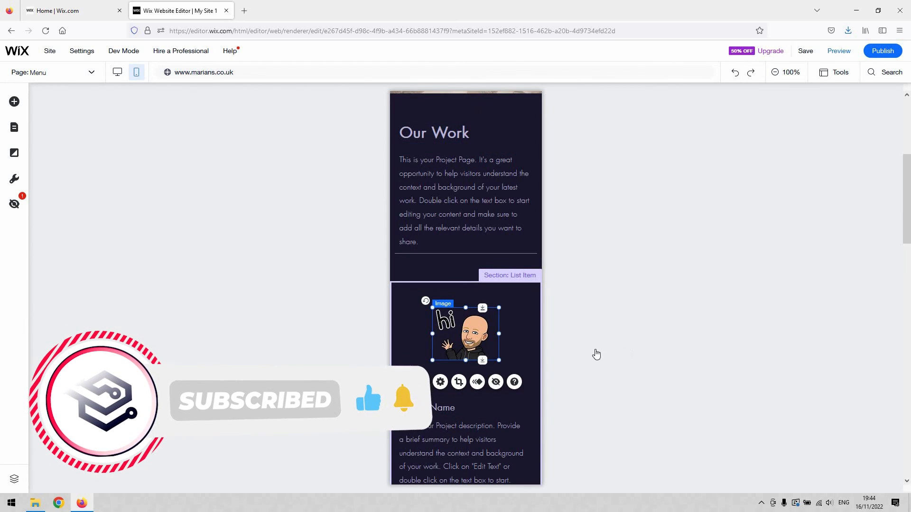